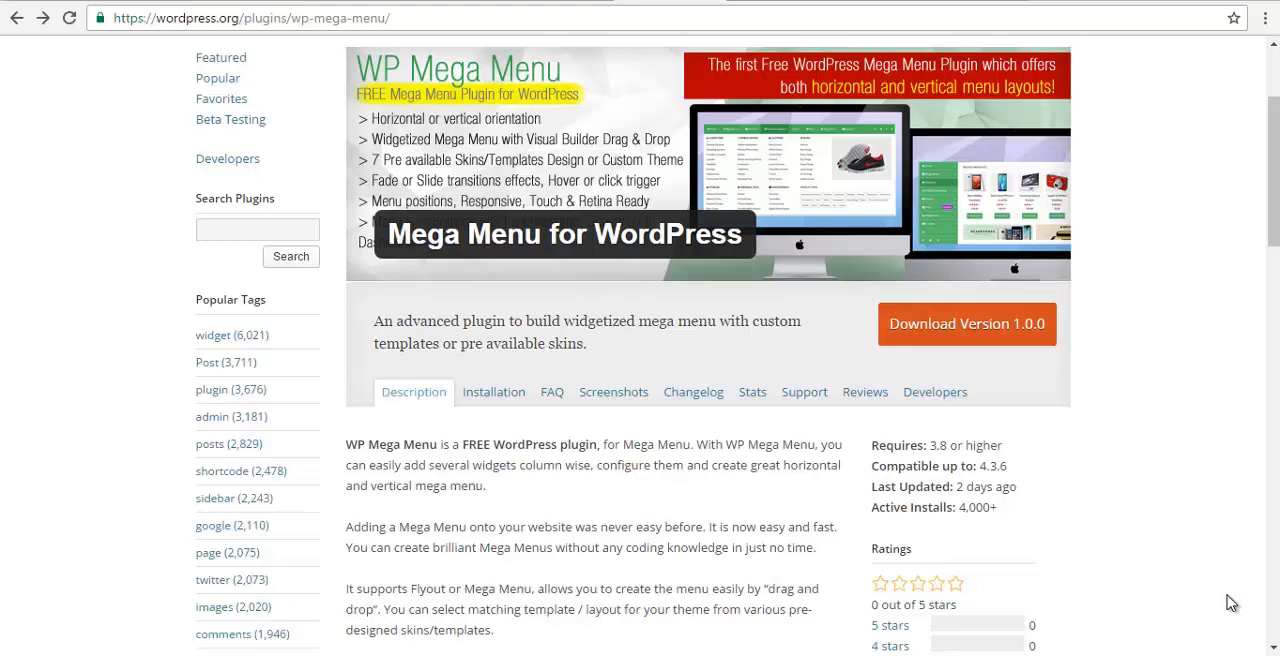
mouse_move(1178, 588)
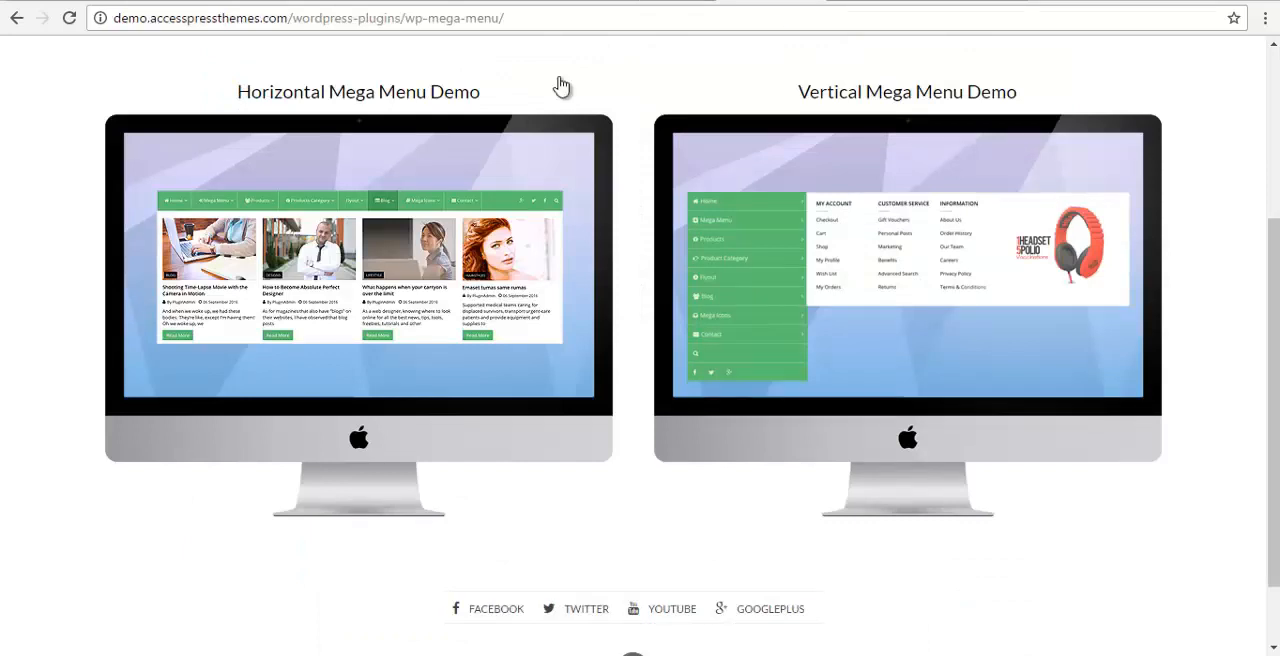
mouse_move(435, 127)
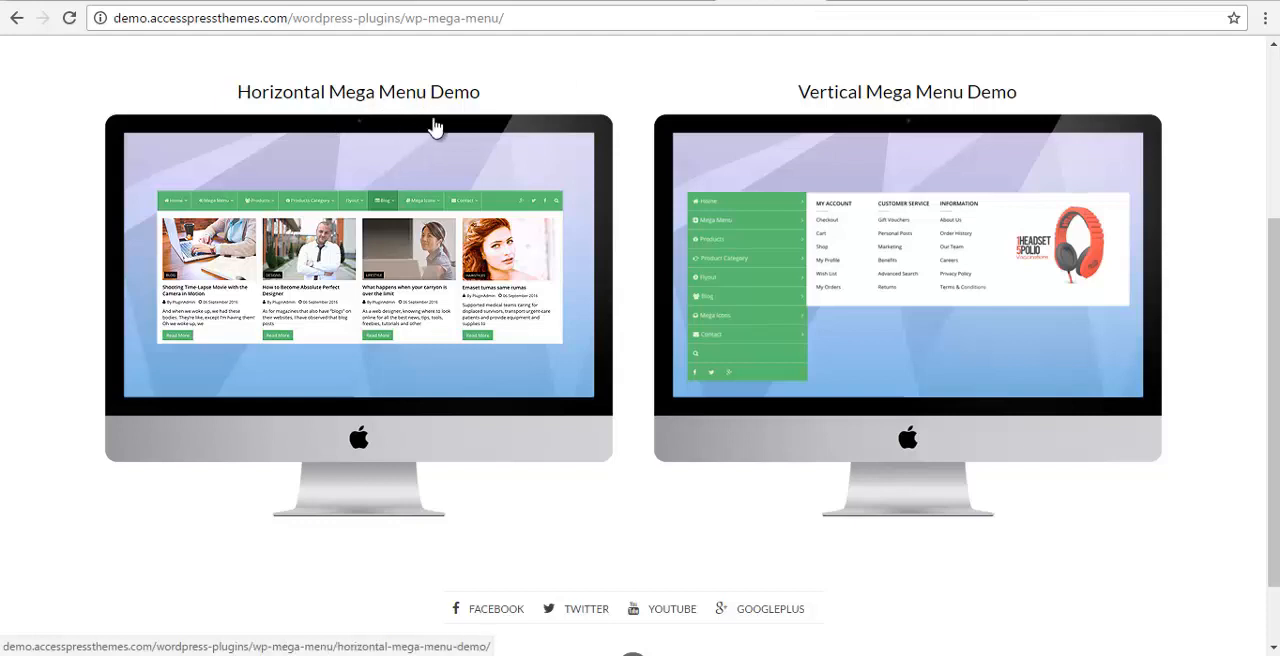
mouse_move(883, 73)
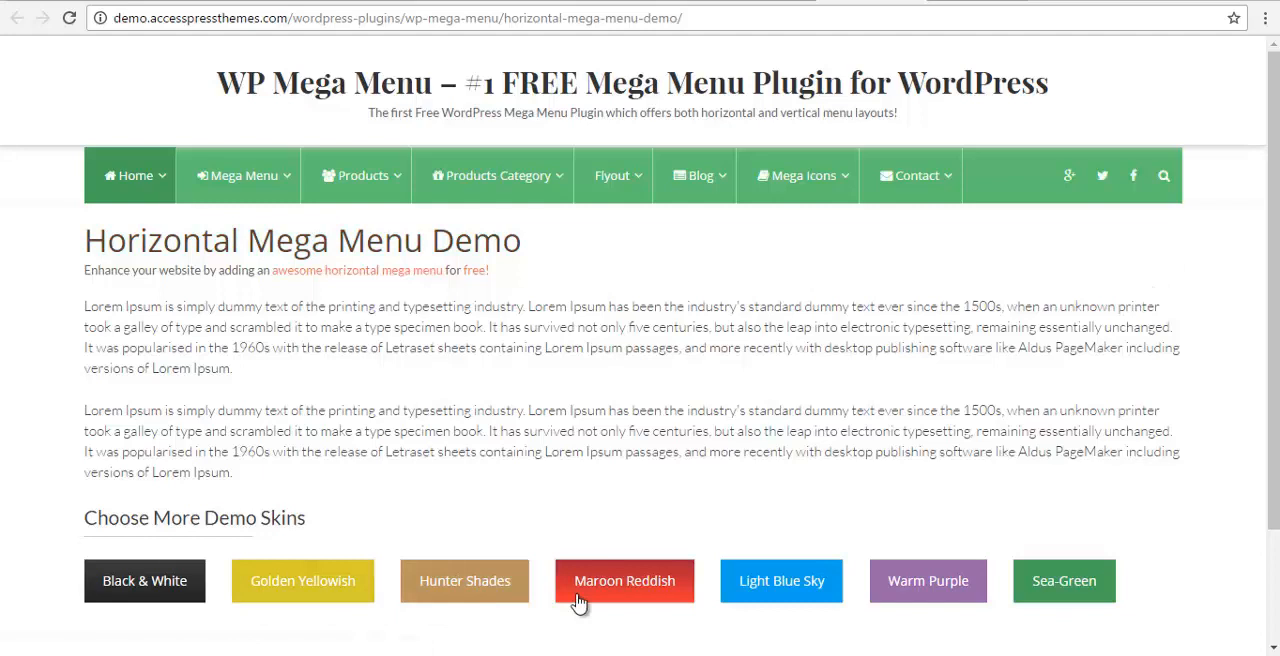
mouse_move(210, 568)
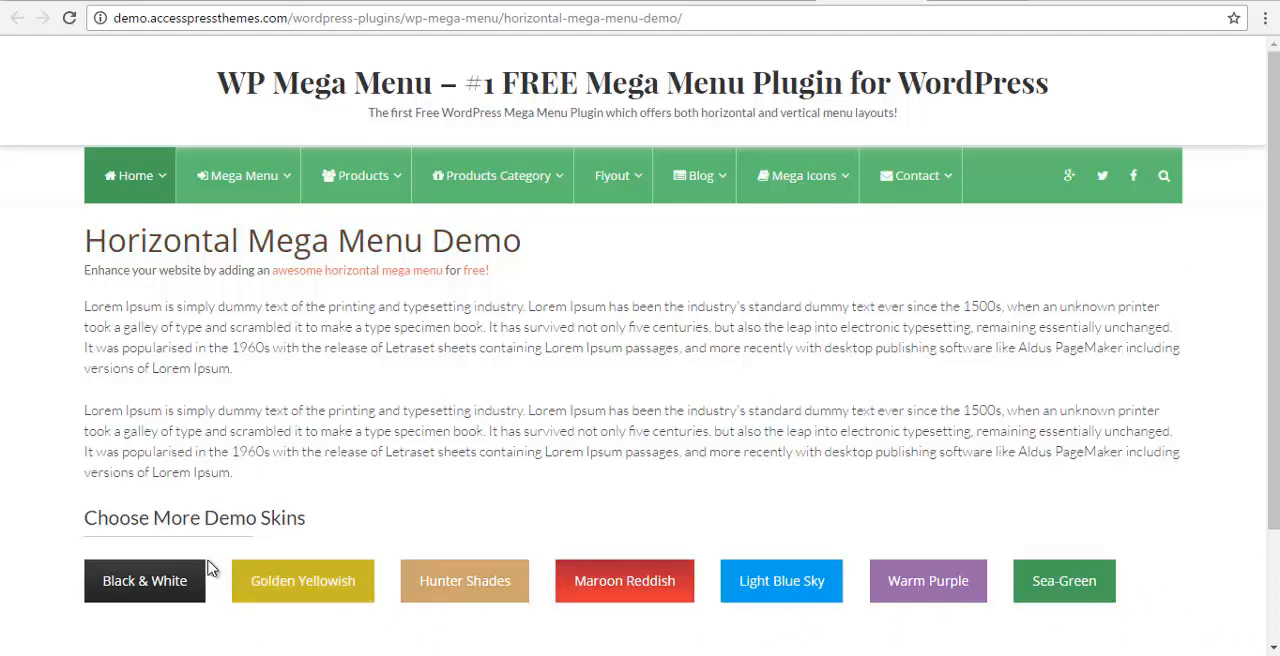
Switch the horizontal menu to the Maroon Reddish skin, then Light Blue Sky
click(302, 580)
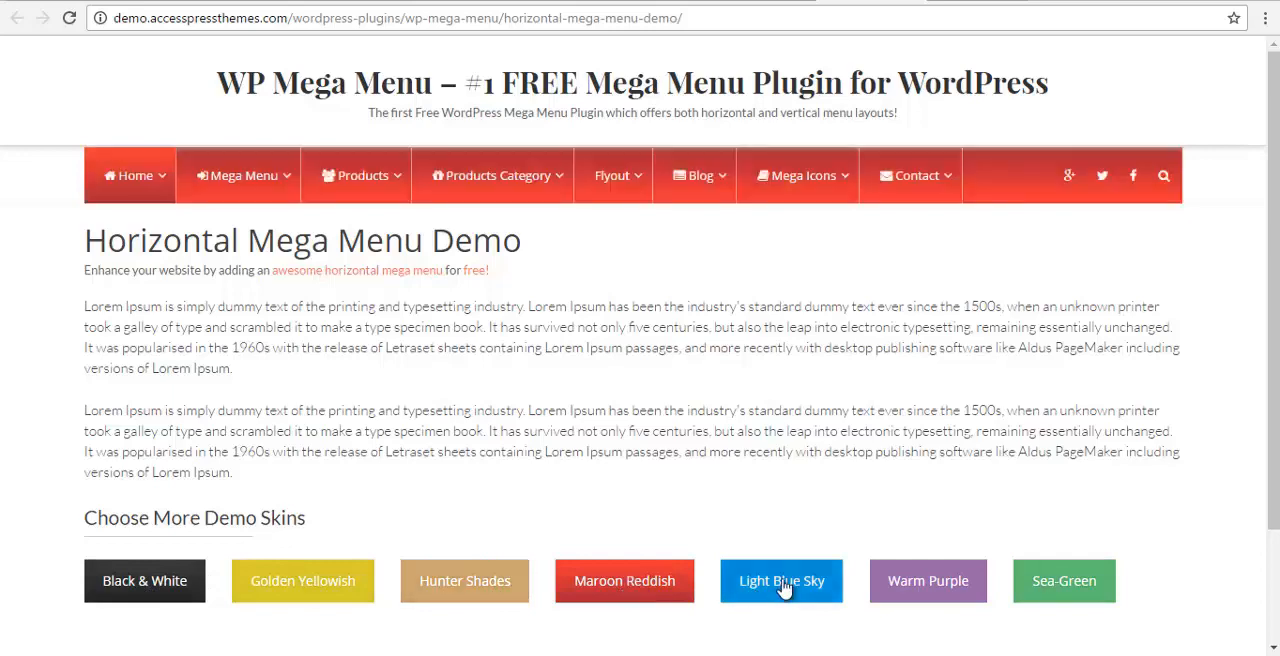
click(1064, 581)
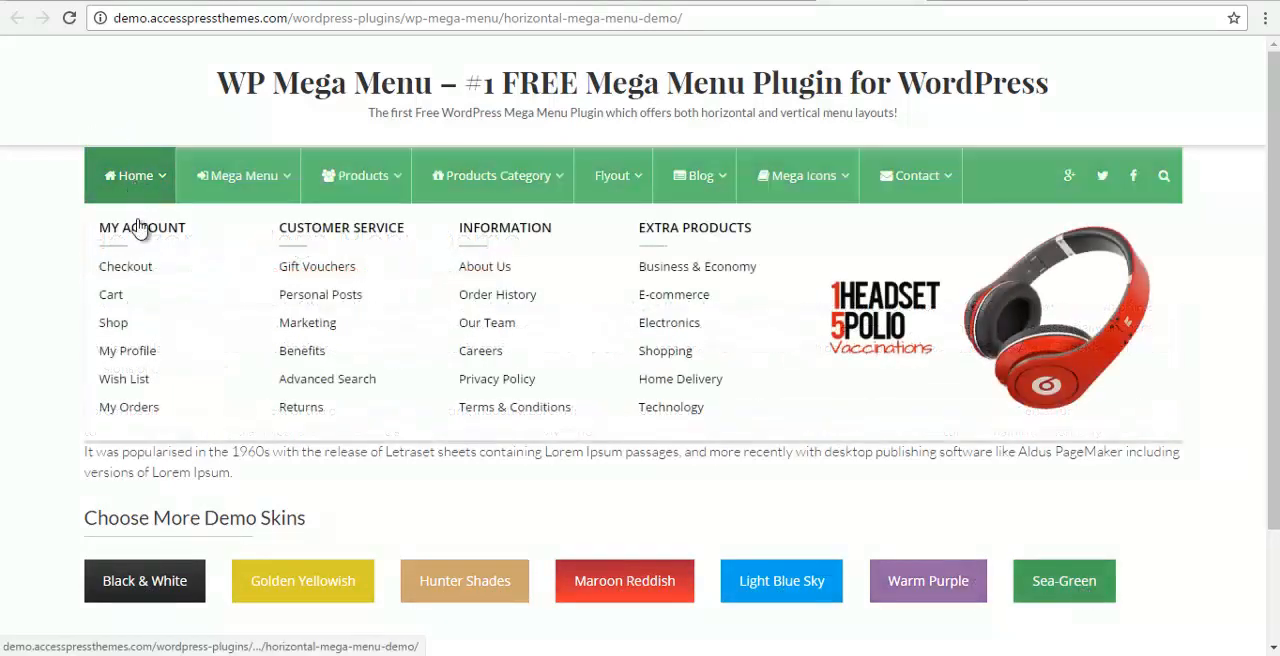
mouse_move(400, 273)
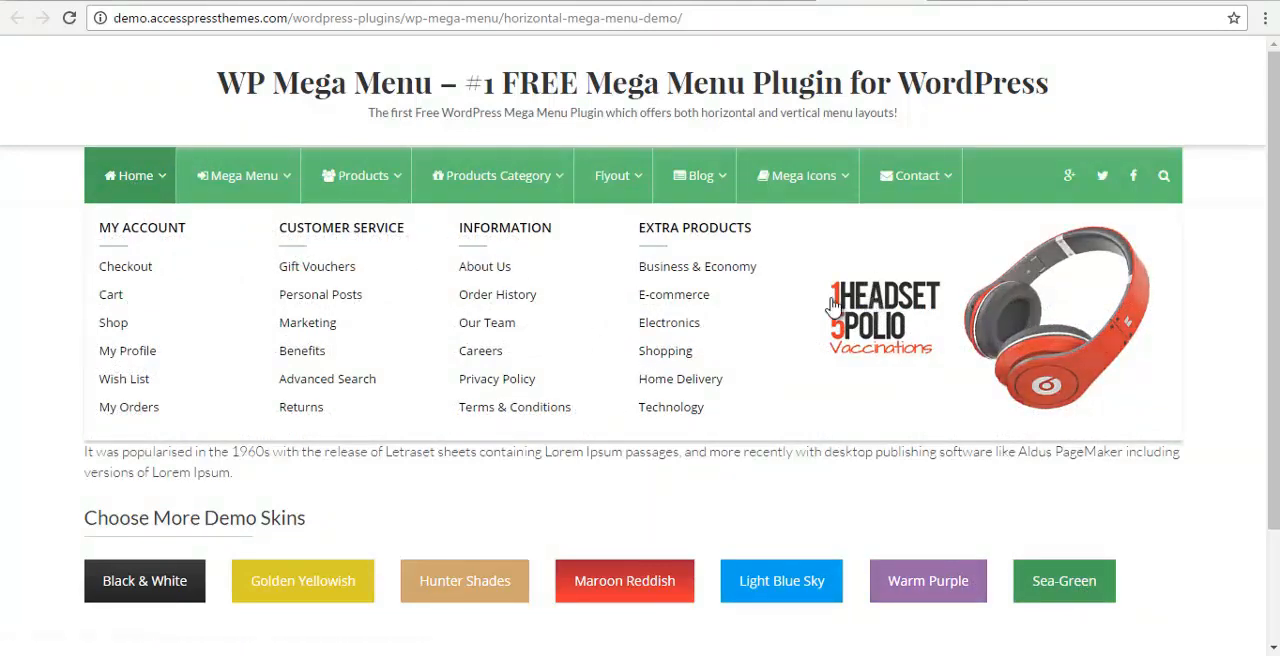
Preview the Home and Mega Menu dropdowns and play the embedded video
click(238, 175)
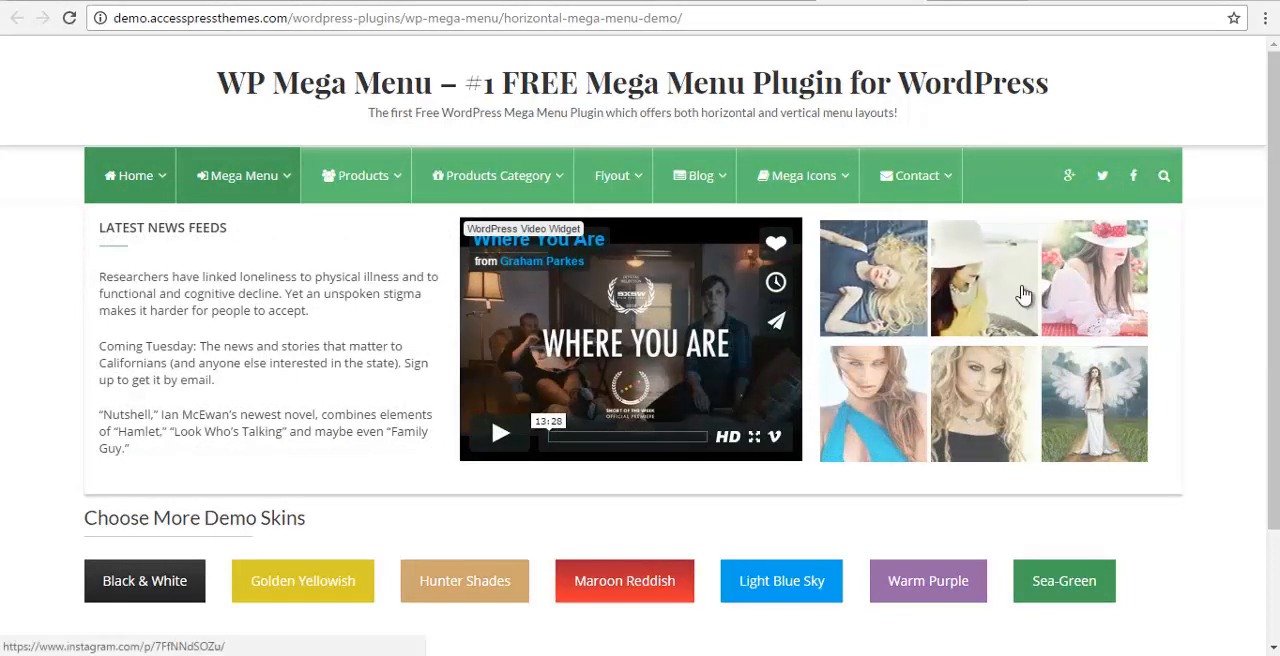
mouse_move(500, 432)
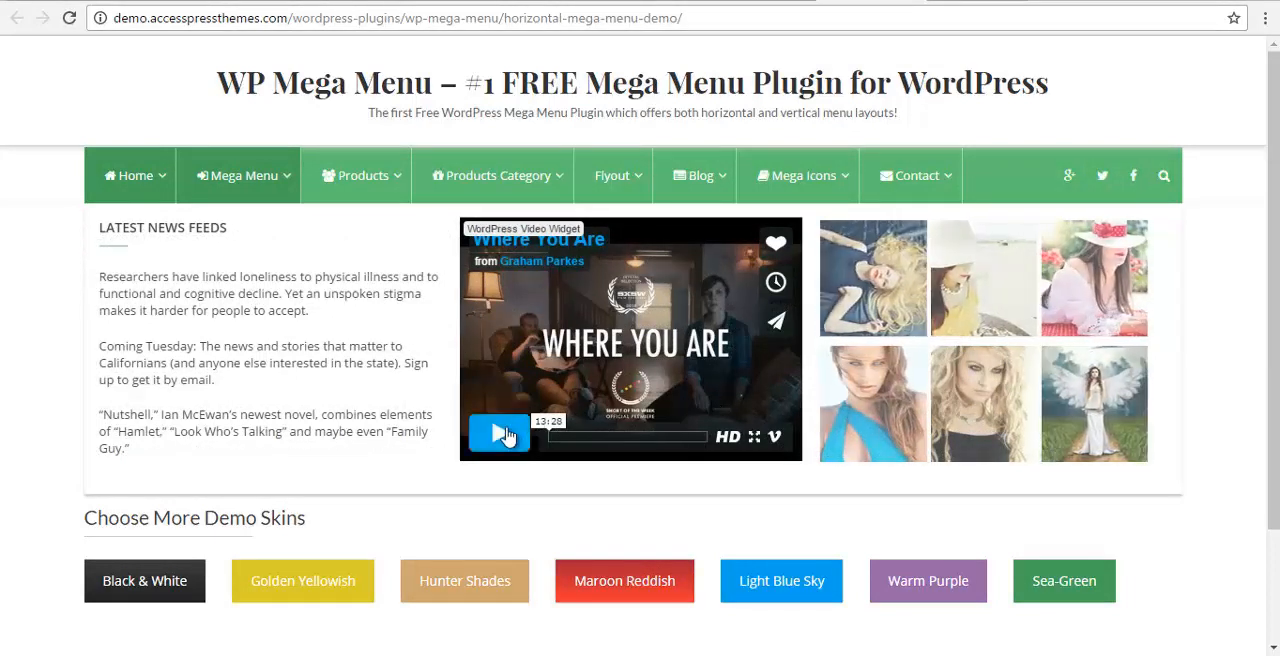
click(362, 175)
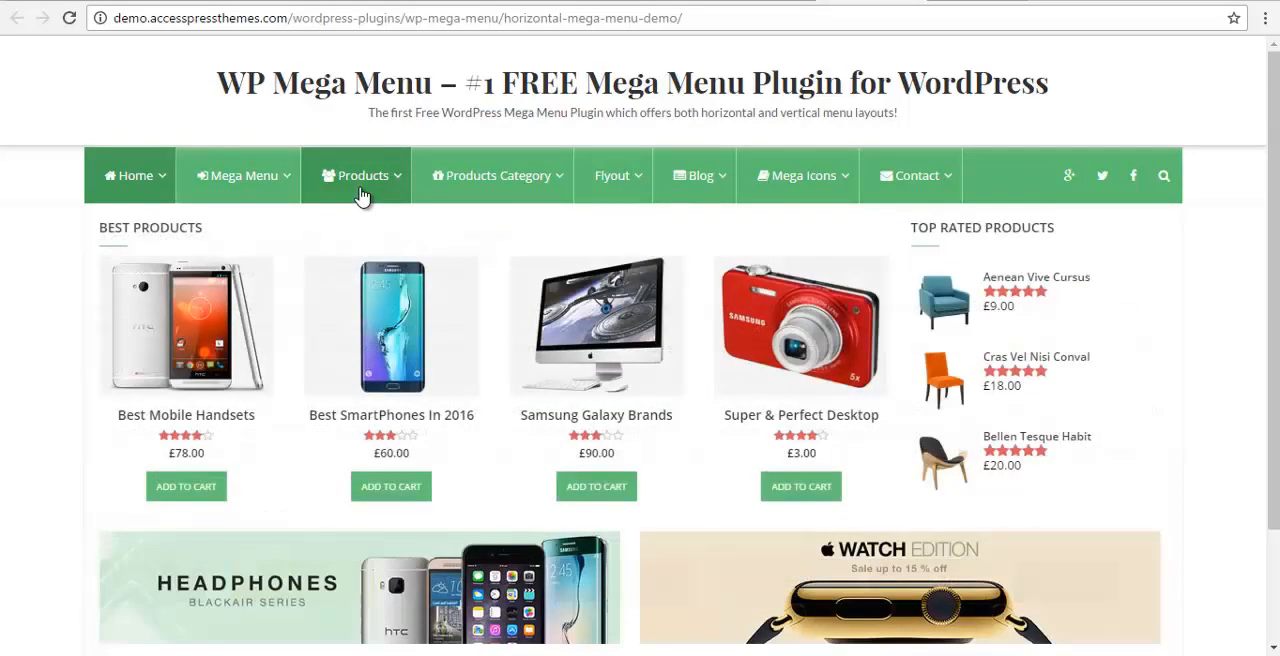
scroll(down, 3)
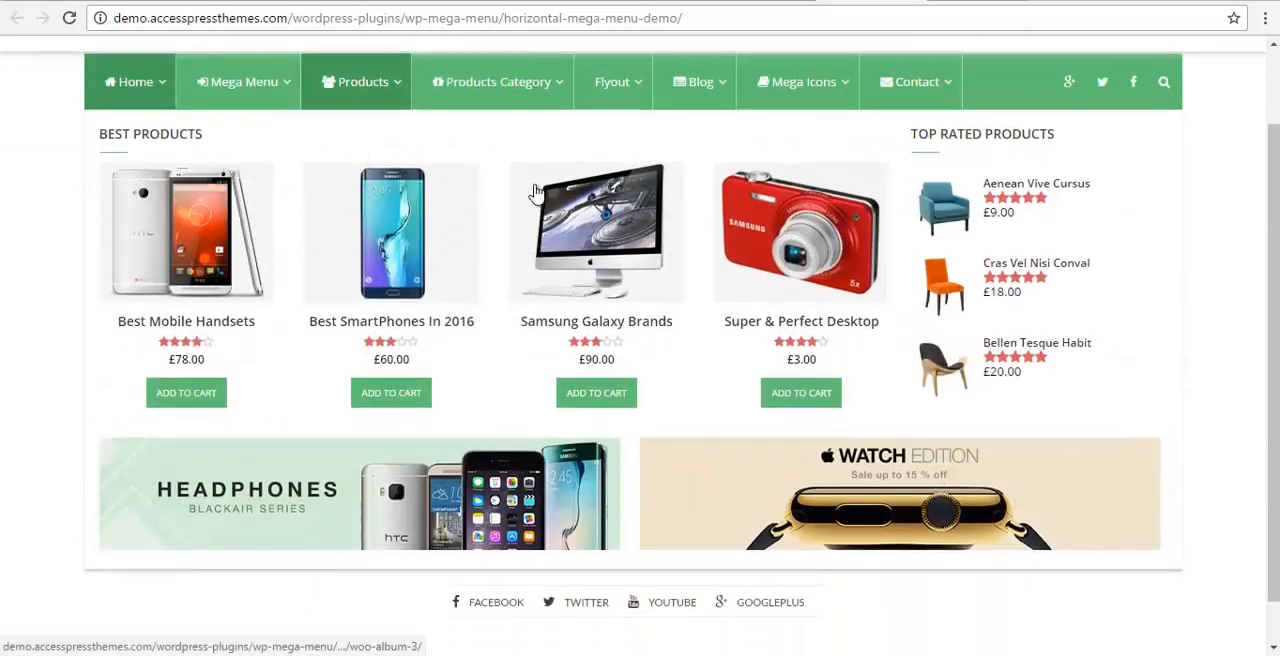
mouse_move(510, 500)
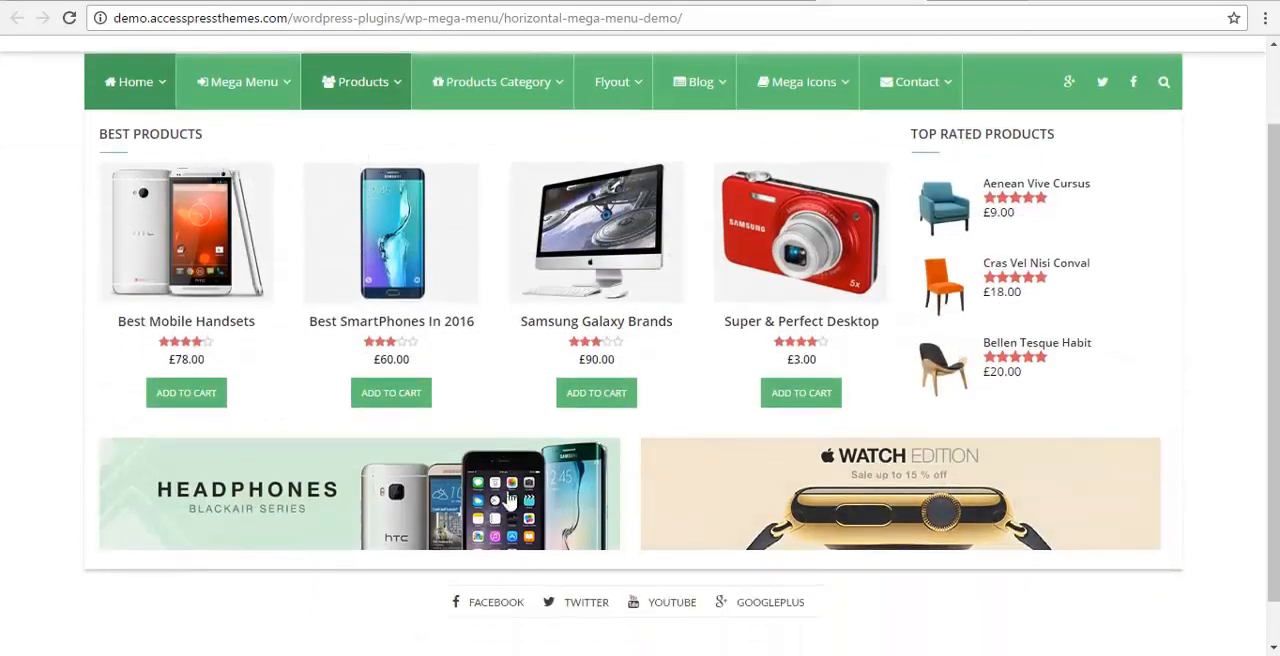
Open the Products Category mega menu and cycle through its image slider
click(497, 81)
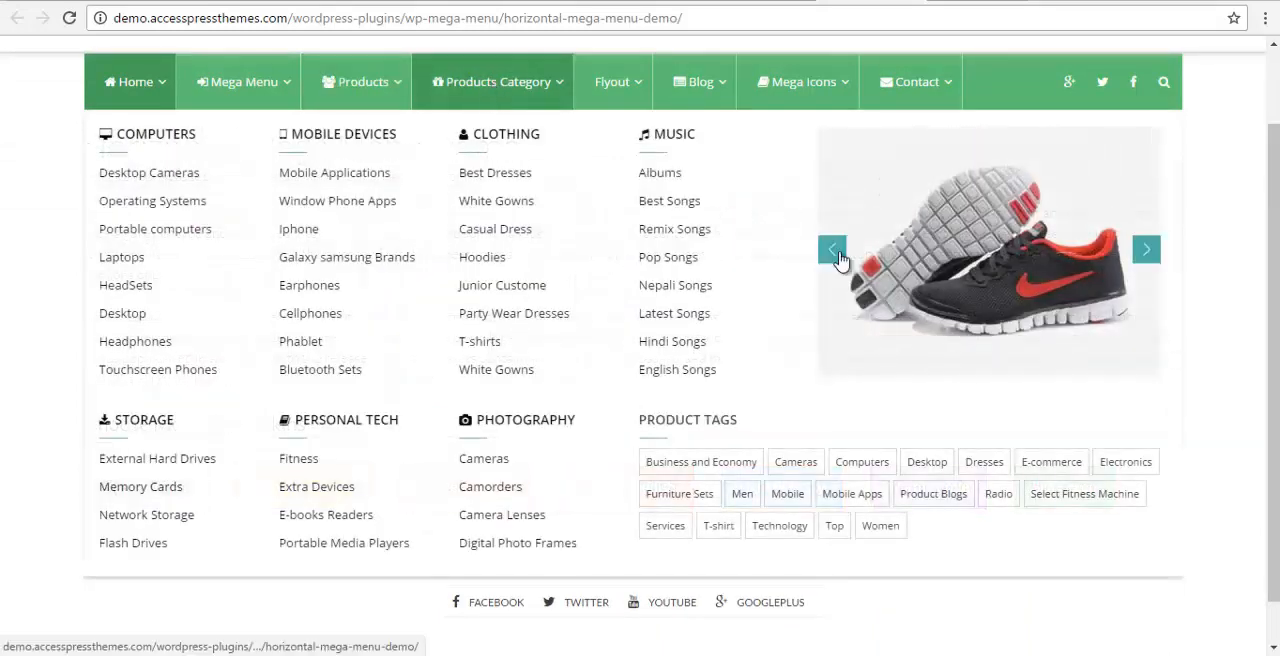
click(833, 249)
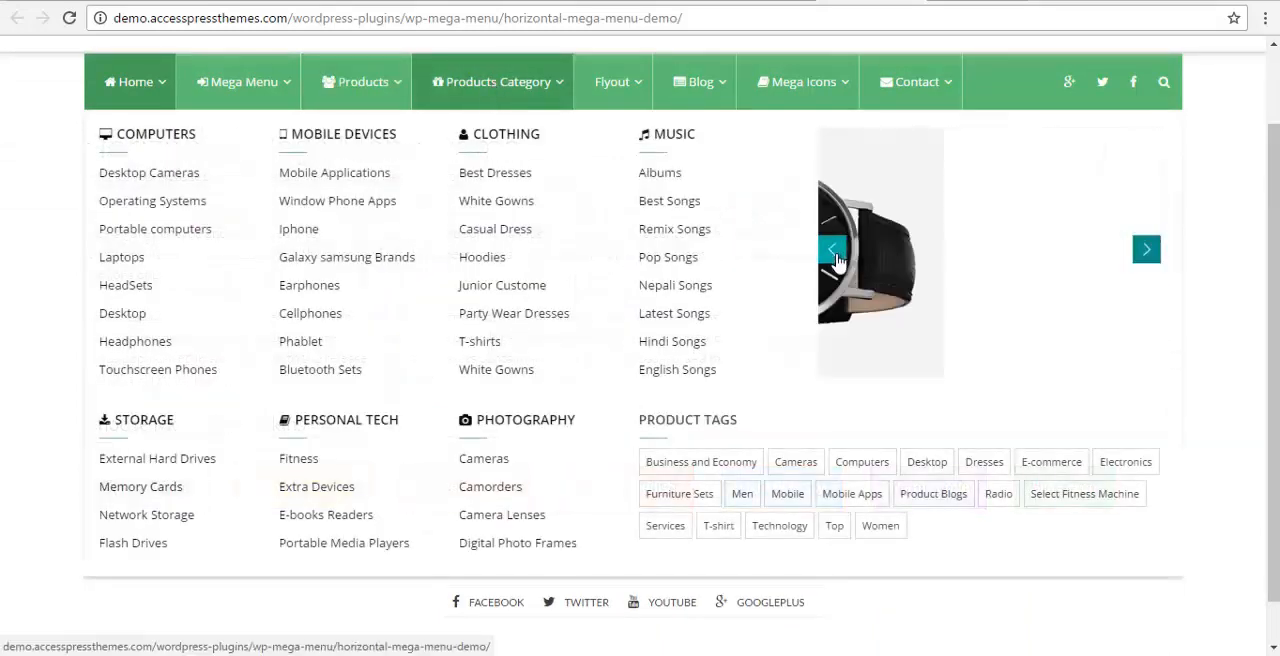
click(832, 249)
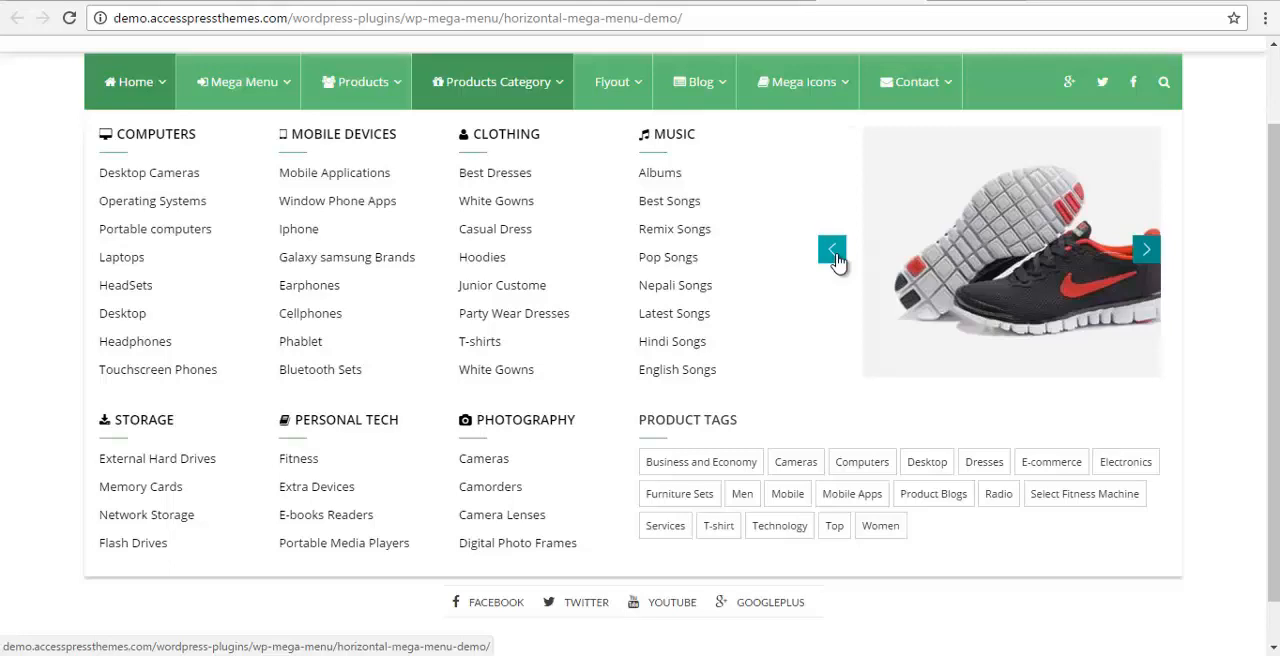
click(831, 249)
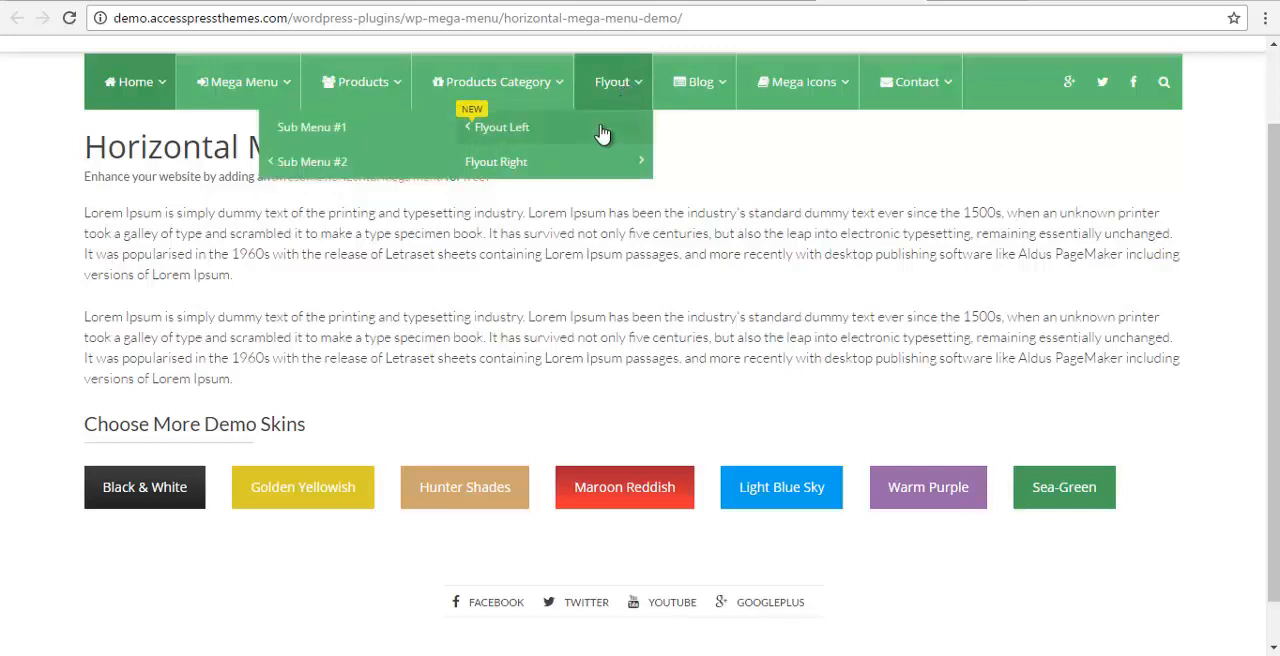
mouse_move(497, 161)
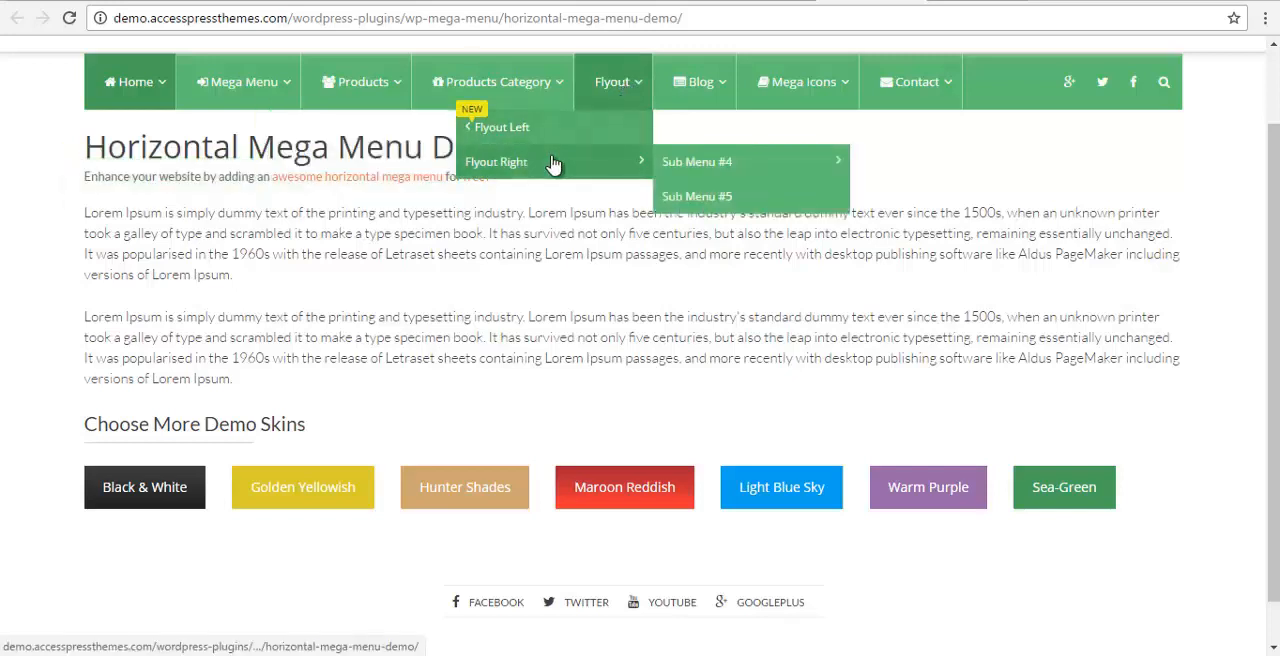
mouse_move(501, 127)
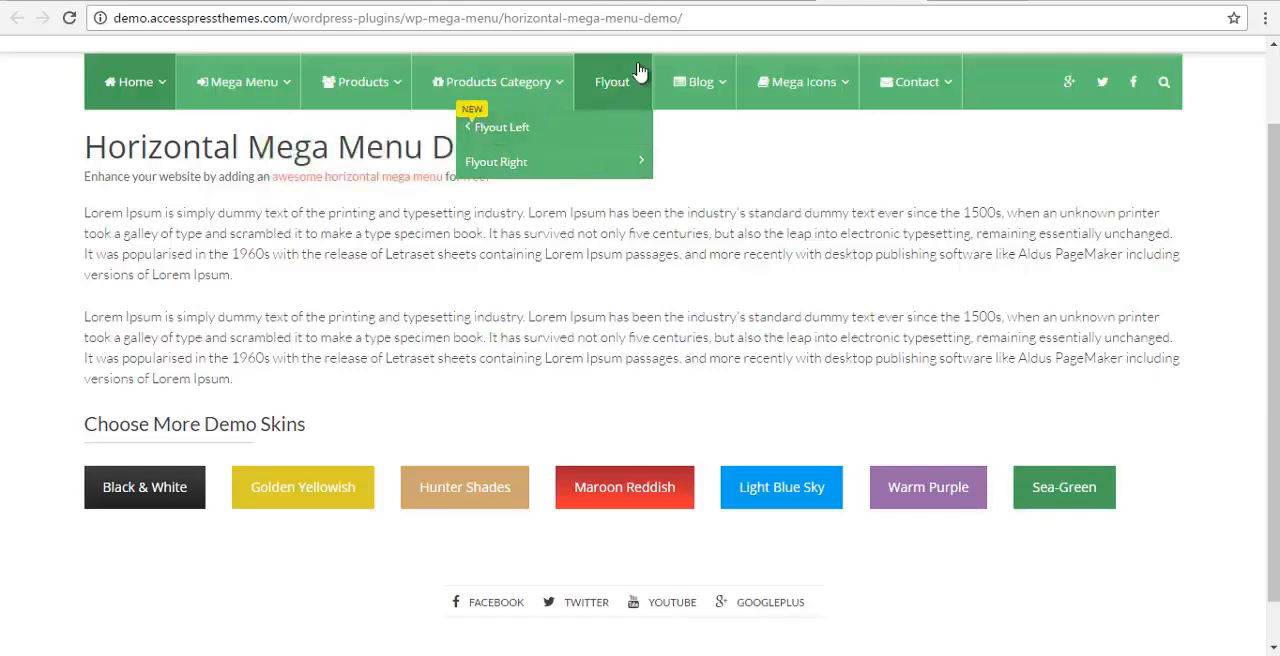
Show the Blog post grid, then the Mega Icons panel with Font Awesome, Genericons, Dash Icons
click(693, 81)
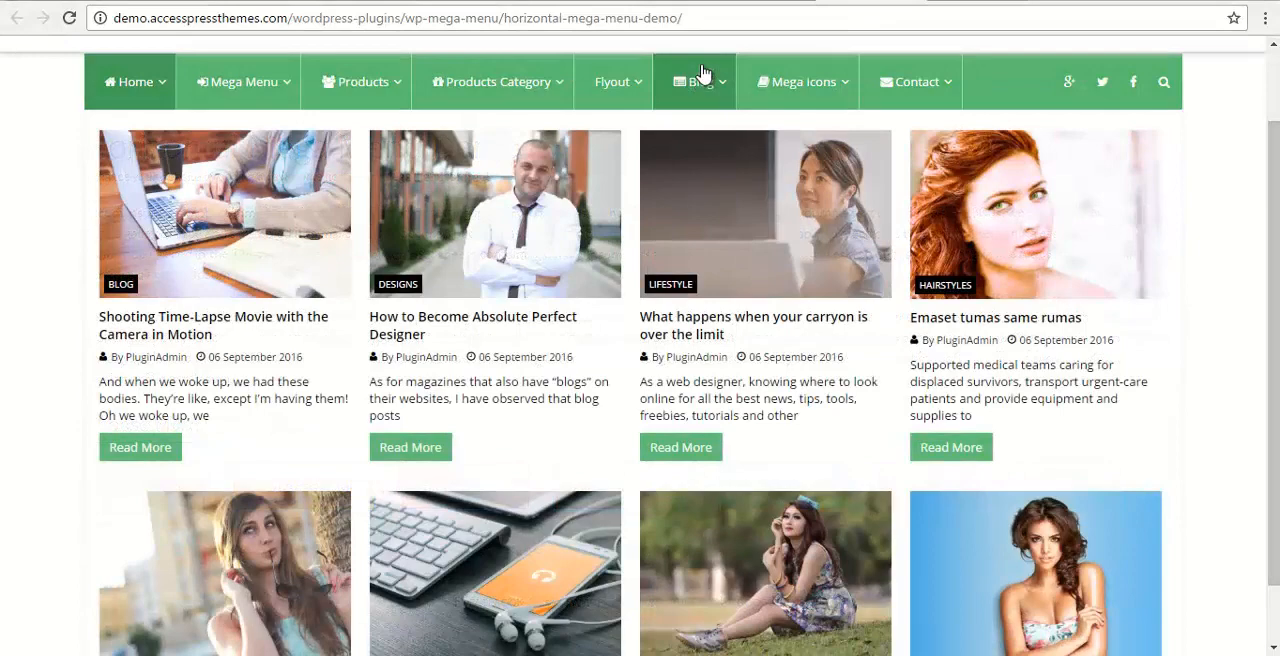
scroll(up, 3)
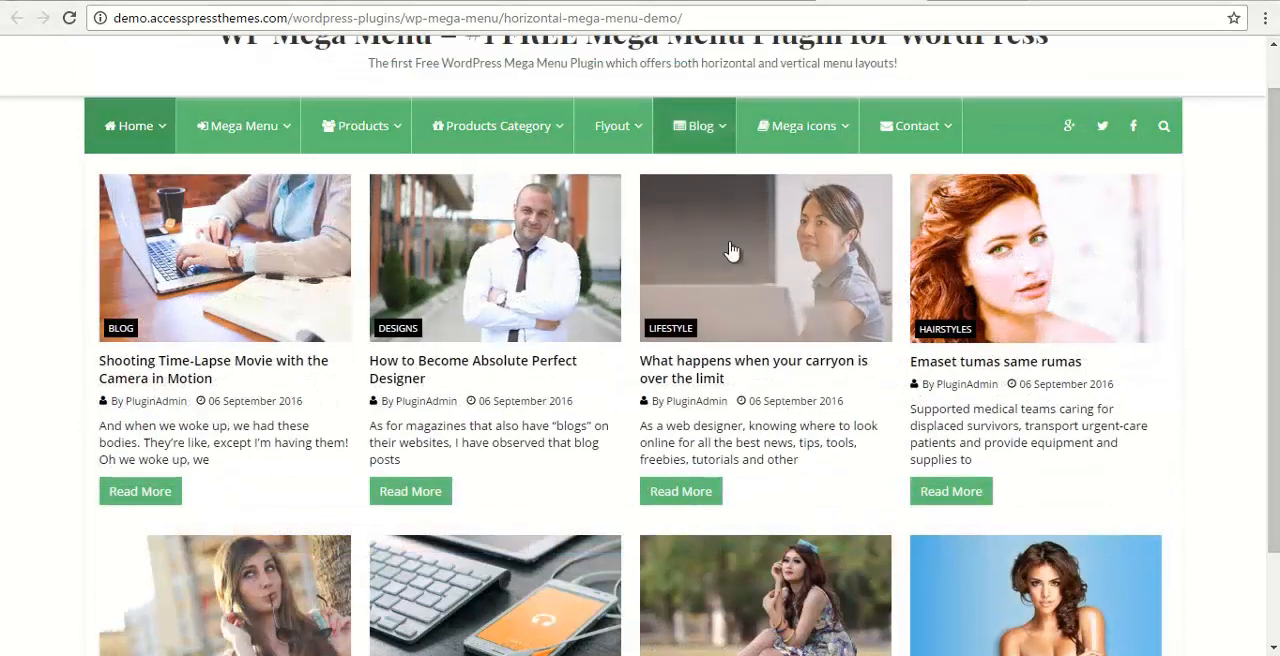
scroll(down, 3)
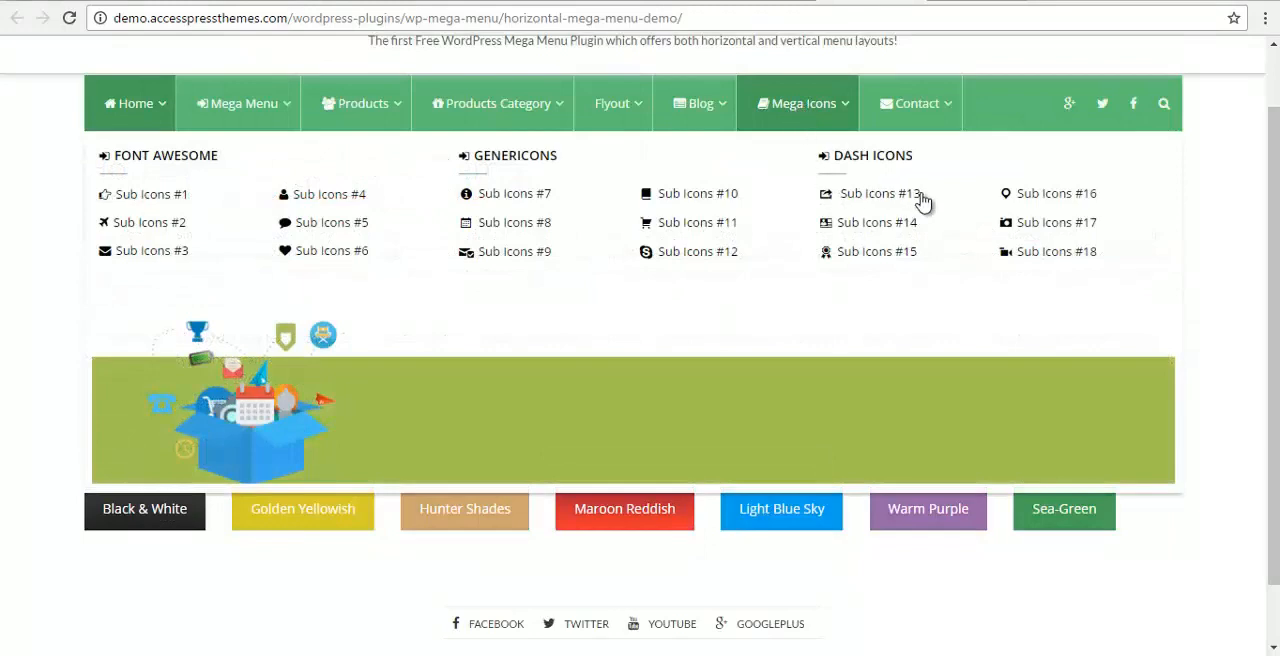
mouse_move(770, 190)
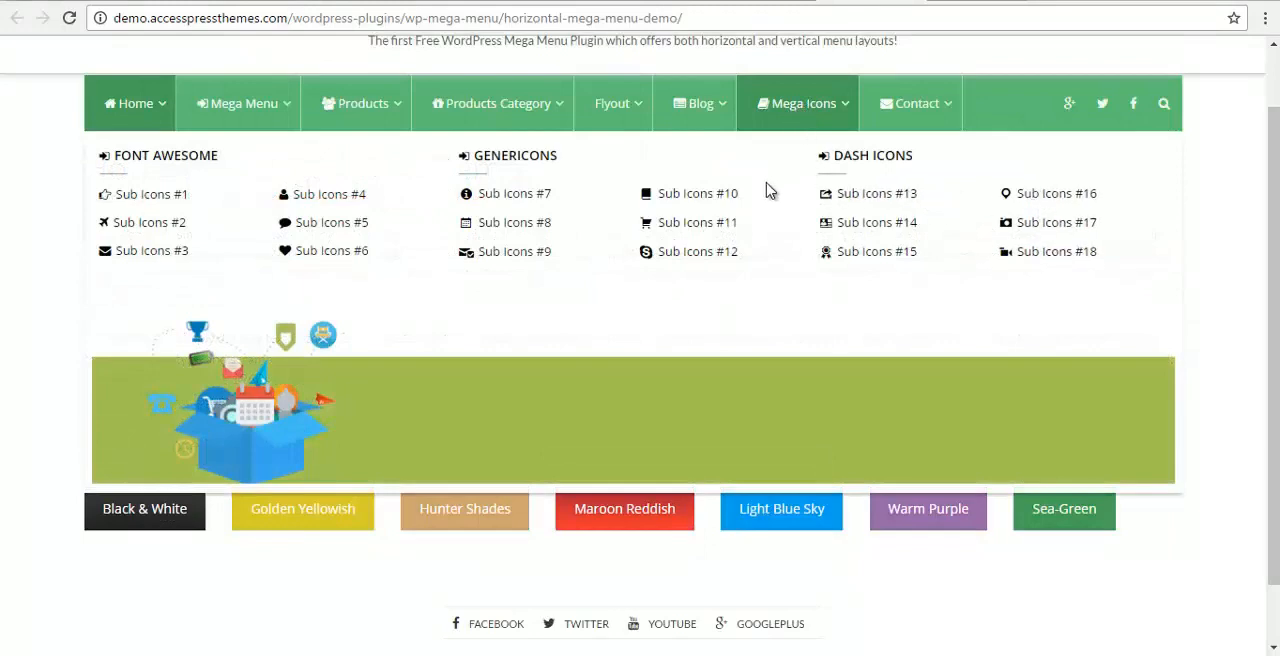
Open the Contact dropdown with its form, address, follow links and Google map
click(912, 103)
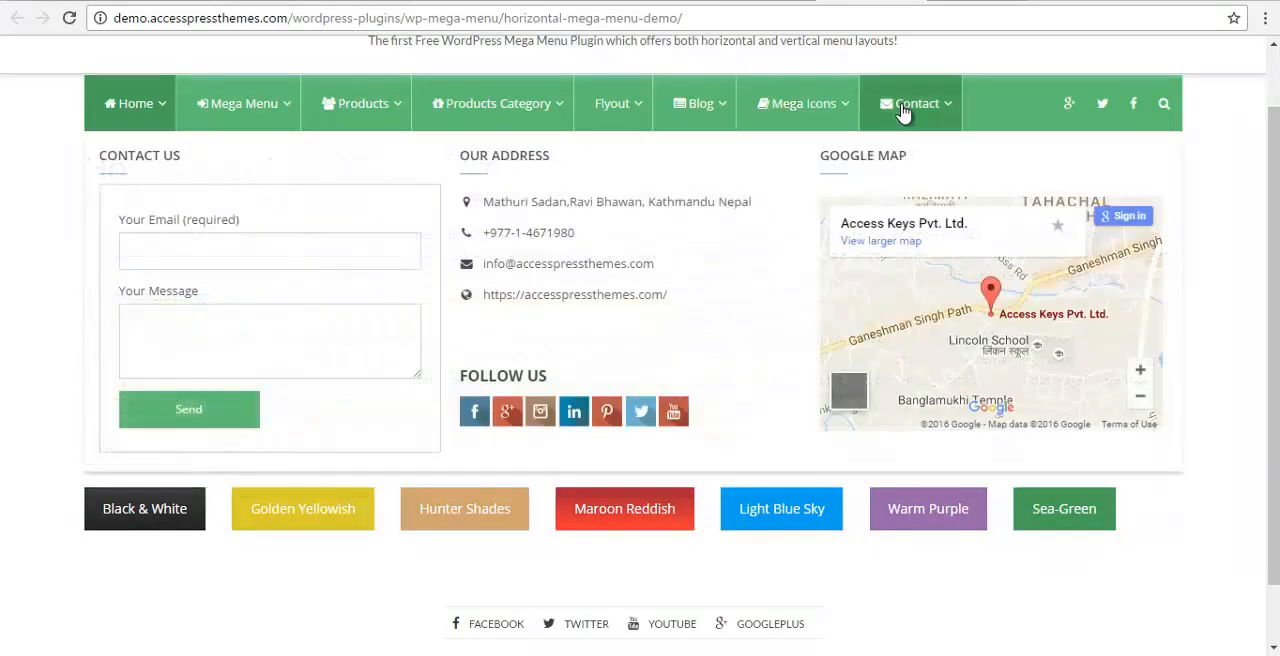
mouse_move(180, 210)
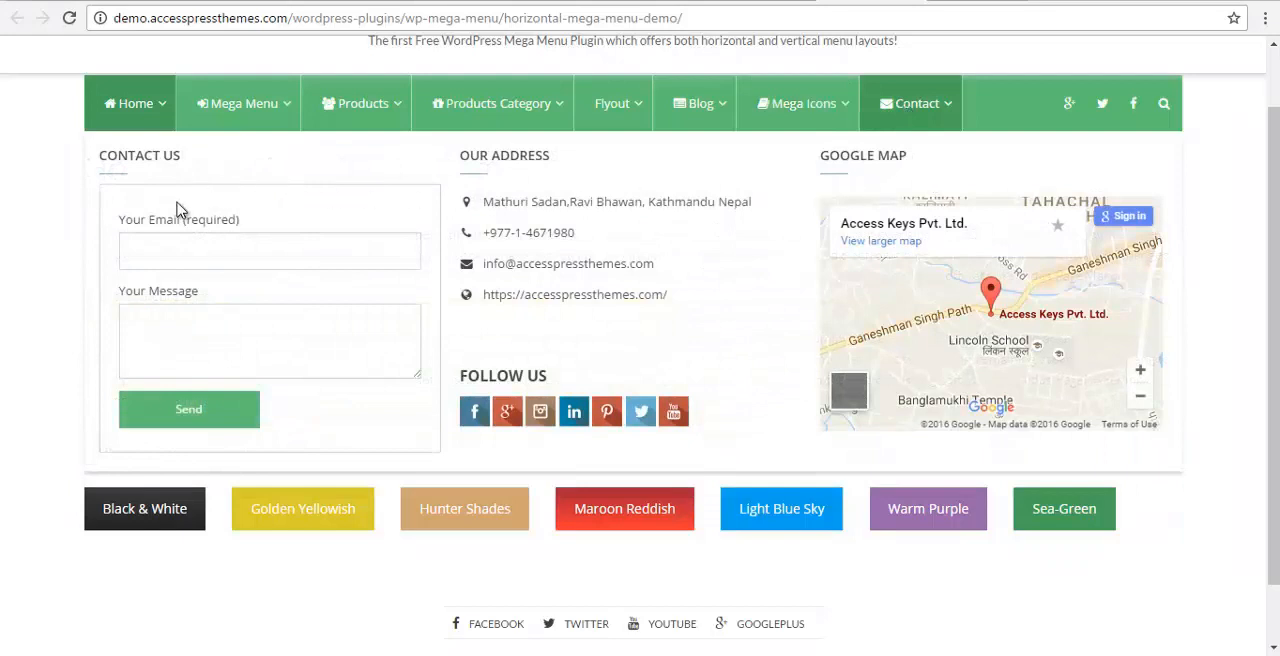
mouse_move(262, 206)
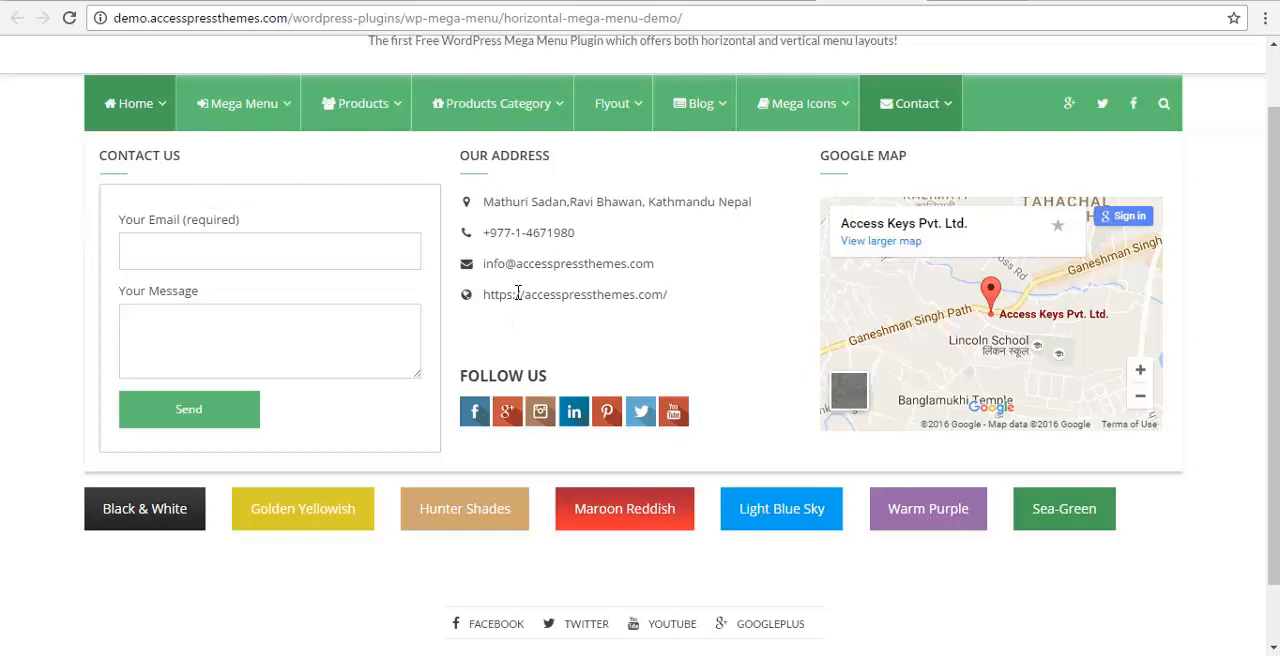
mouse_move(136, 188)
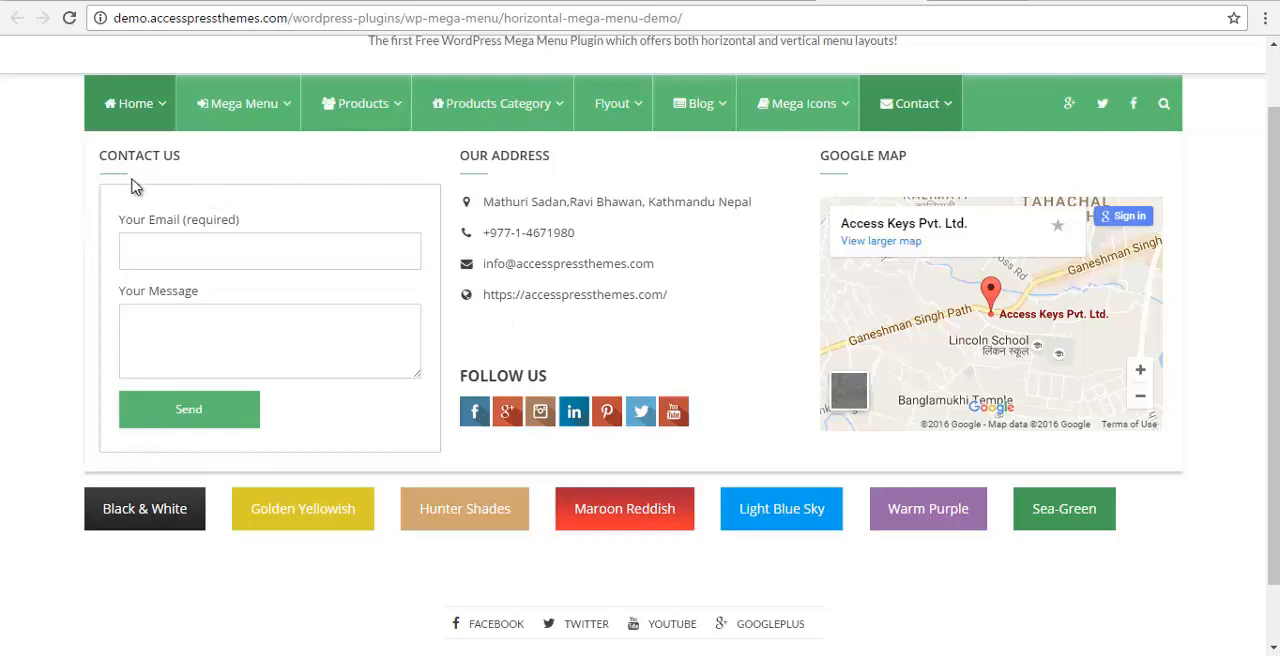
mouse_move(136, 461)
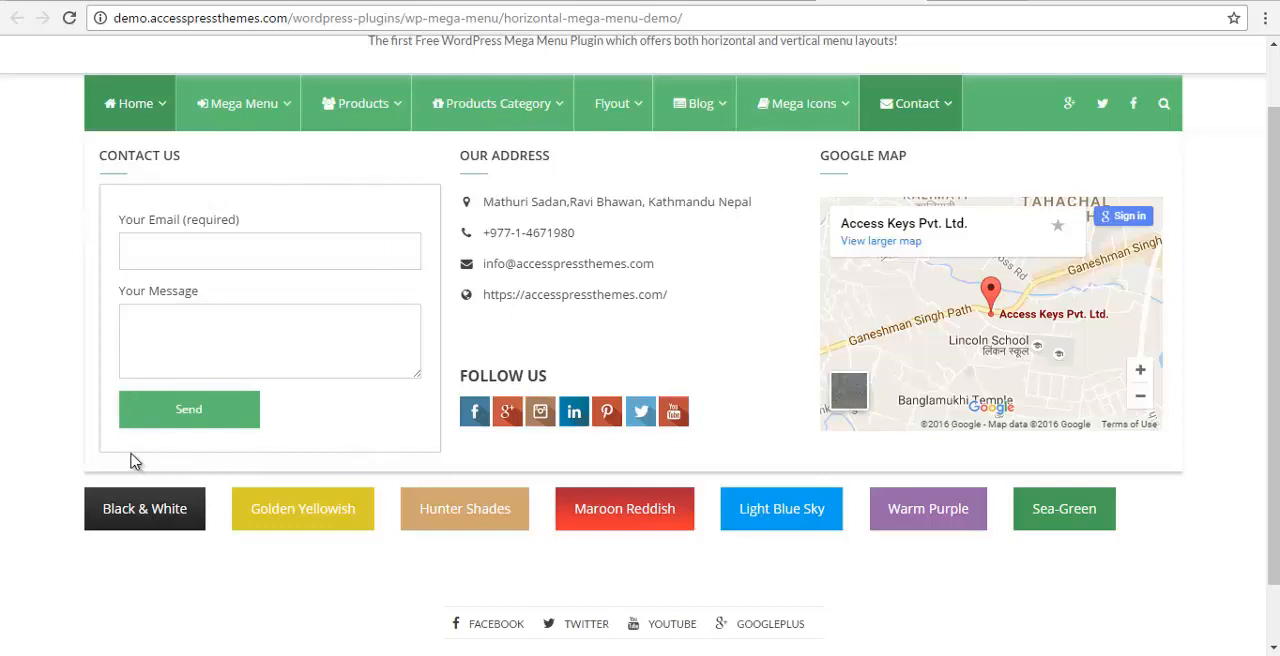
mouse_move(456, 166)
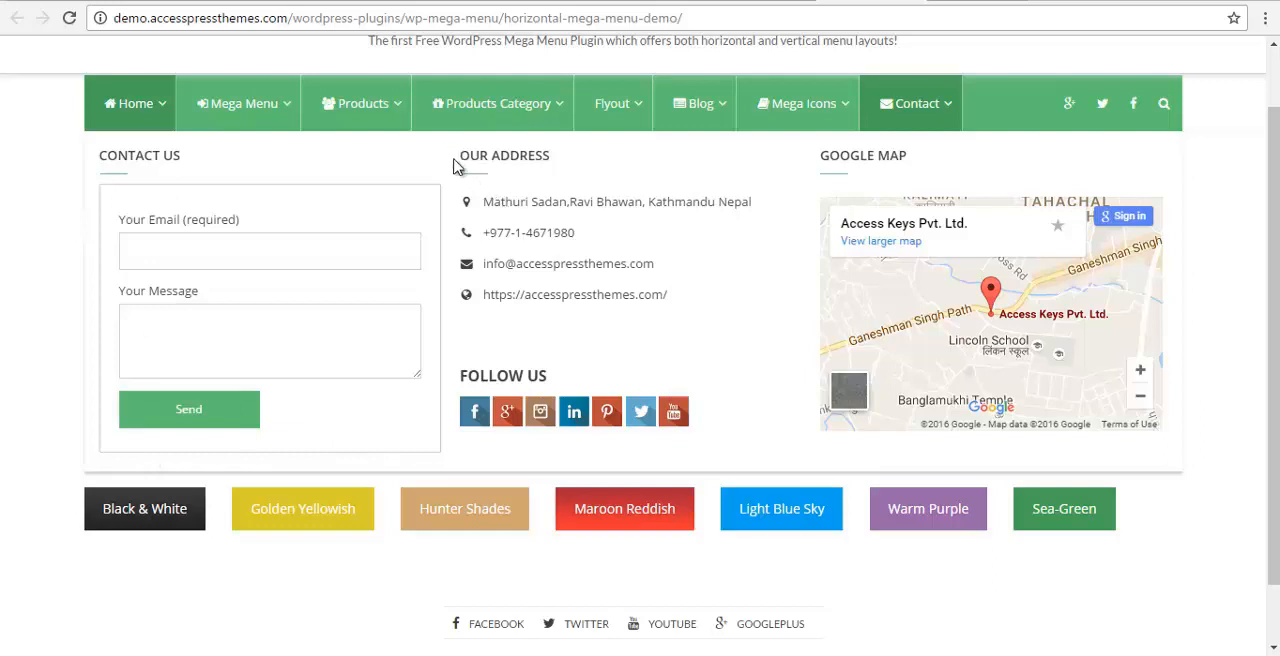
mouse_move(450, 448)
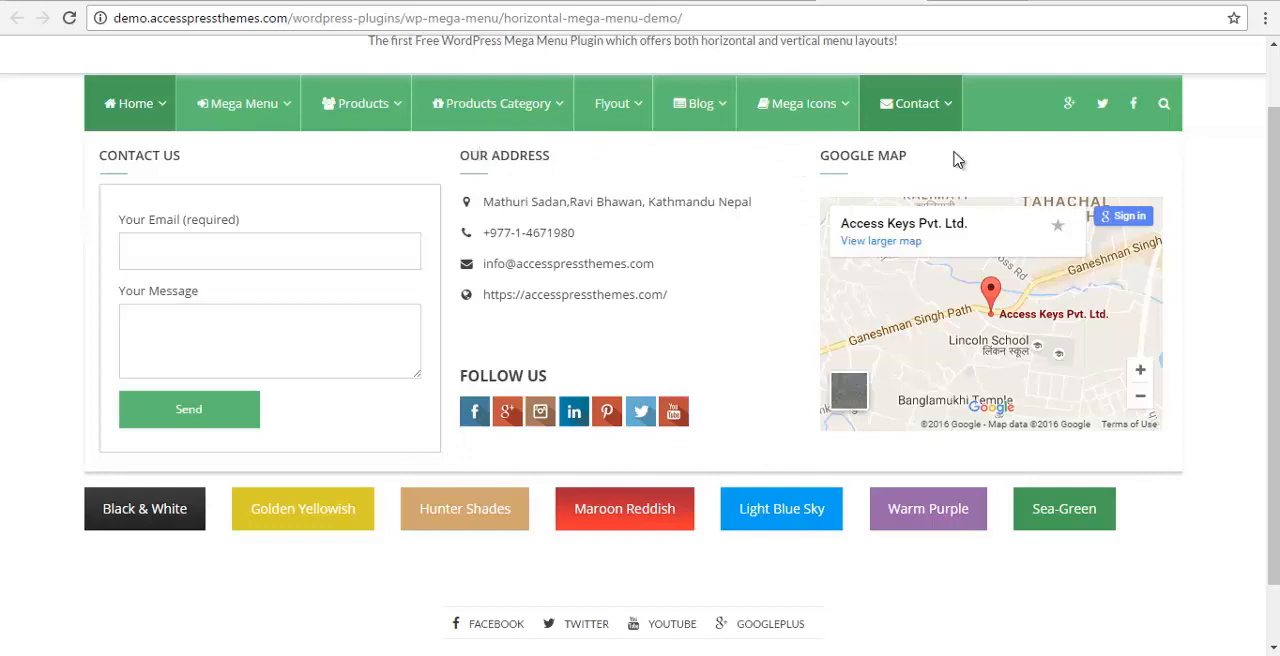
mouse_move(800, 155)
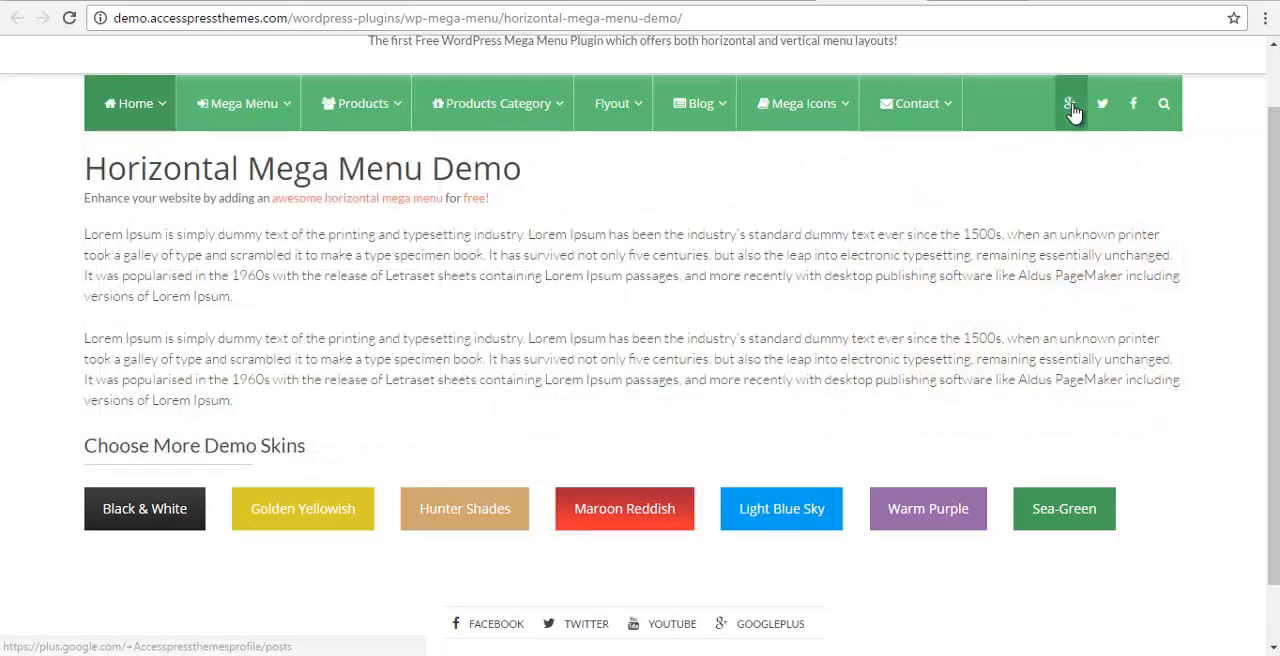
mouse_move(1132, 103)
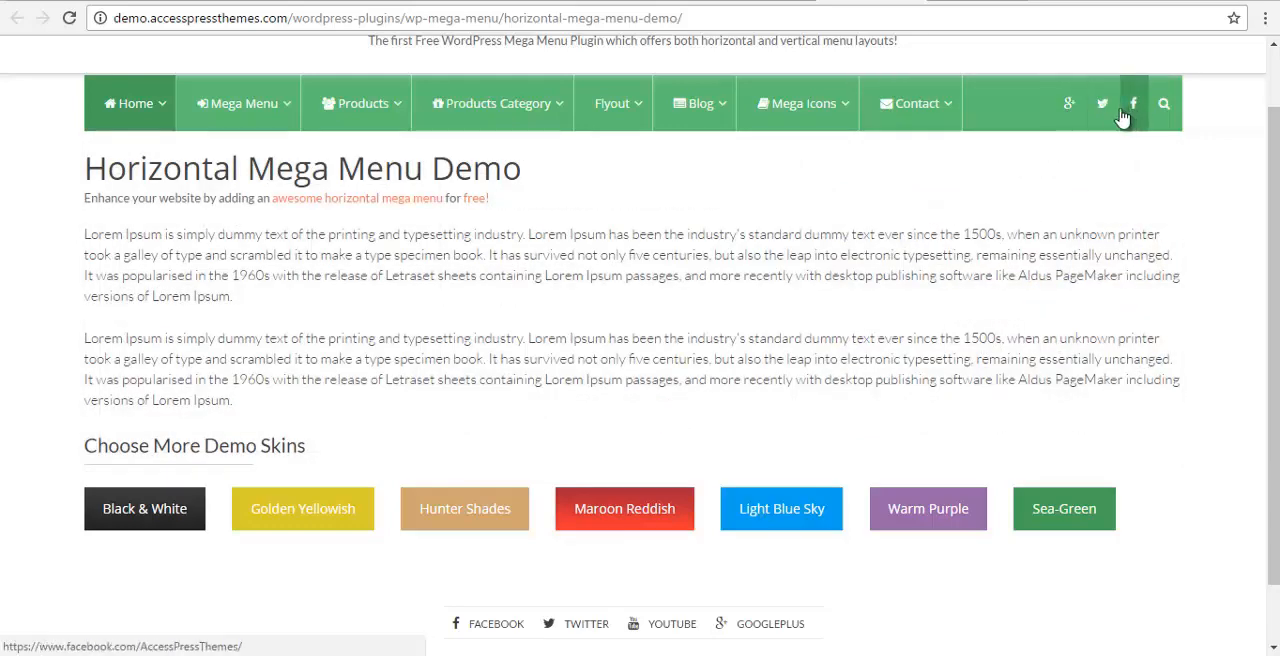
mouse_move(1164, 103)
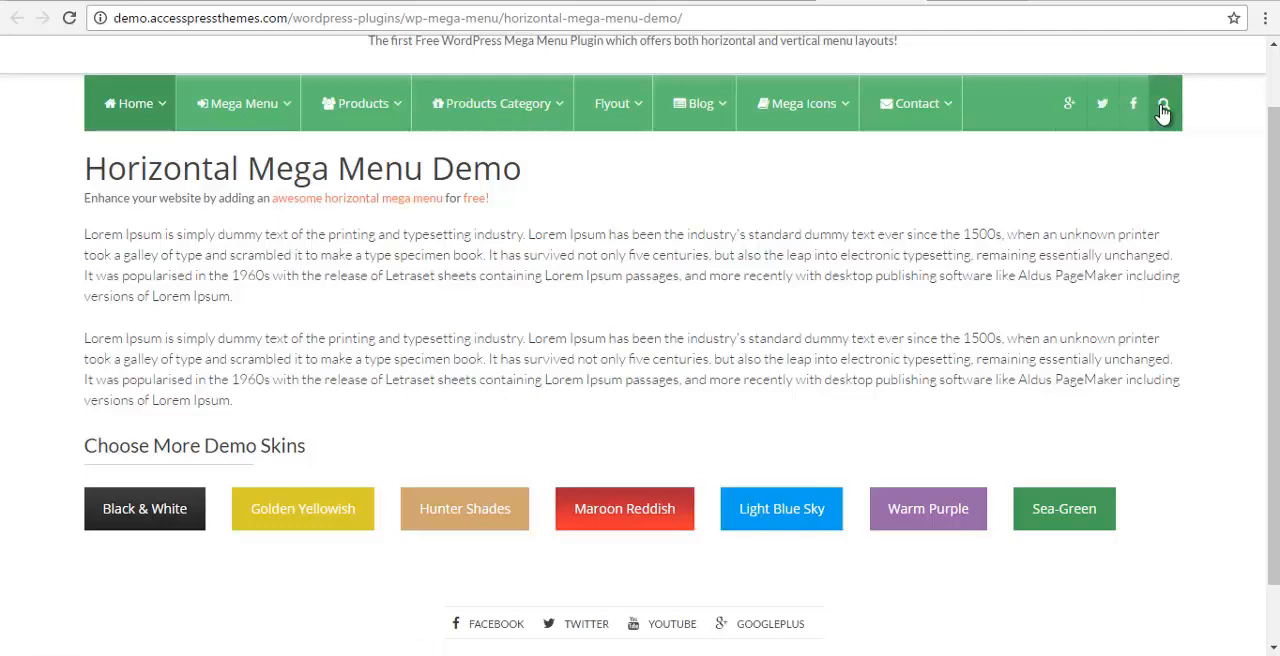
Close the Contact panel and go to the Vertical Mega Menu Demo page
click(1163, 103)
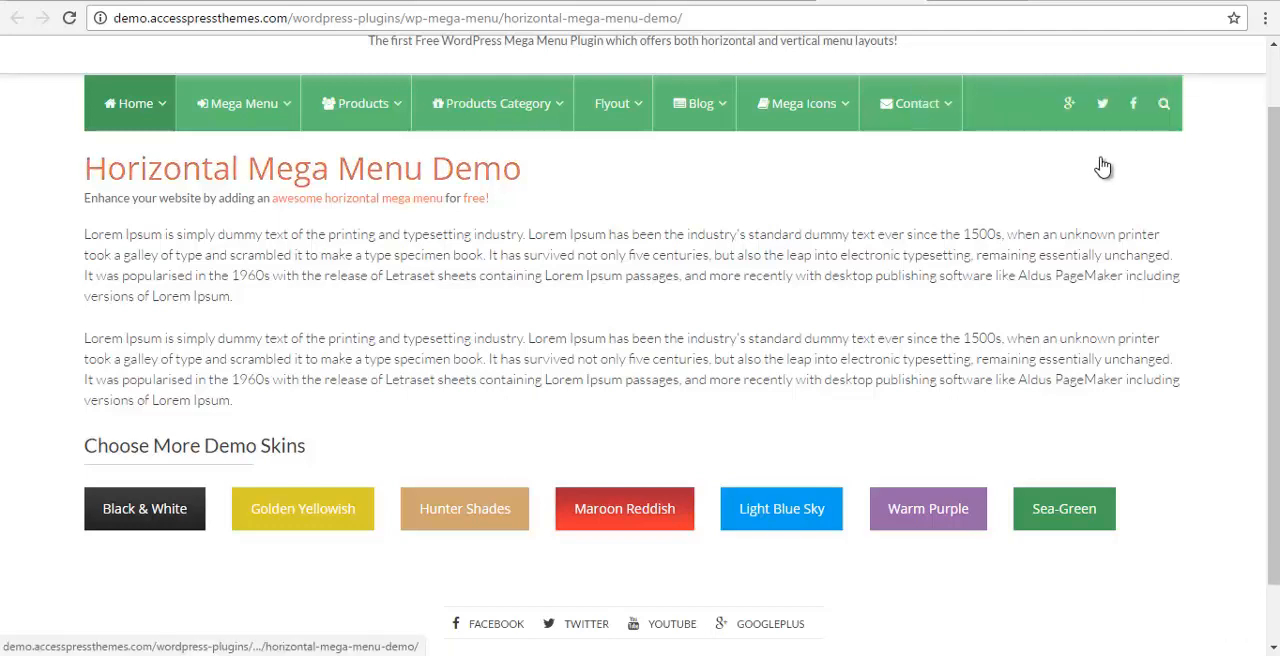
click(911, 103)
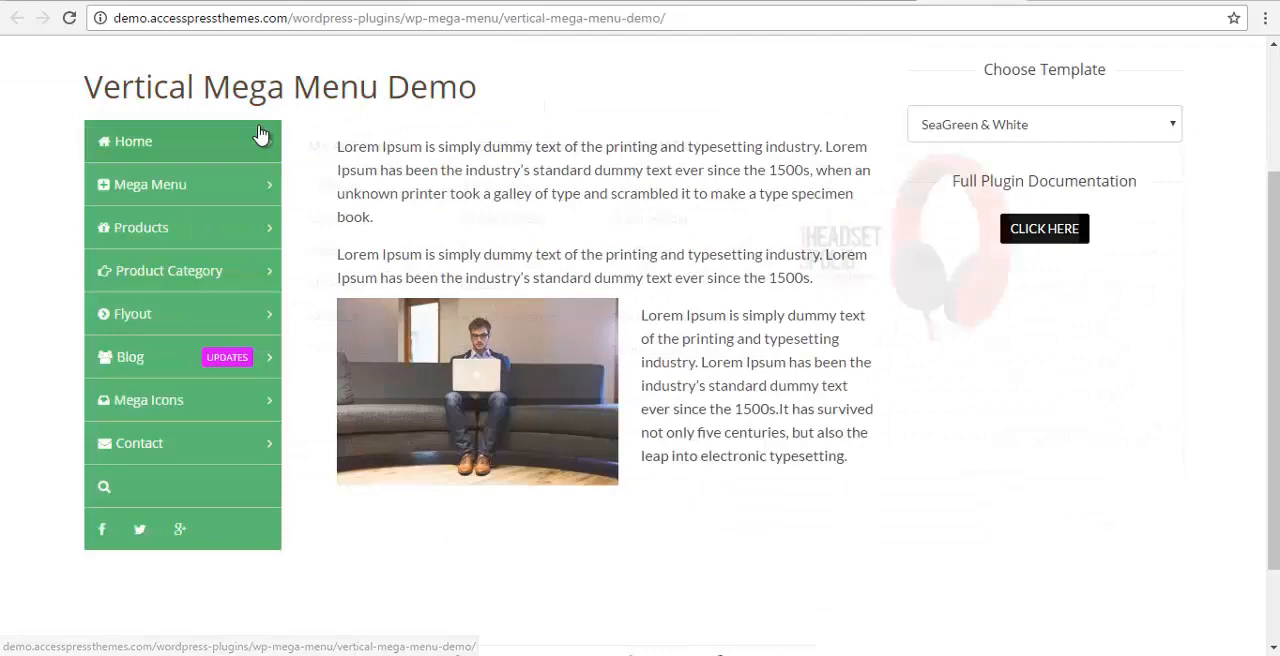
mouse_move(133, 141)
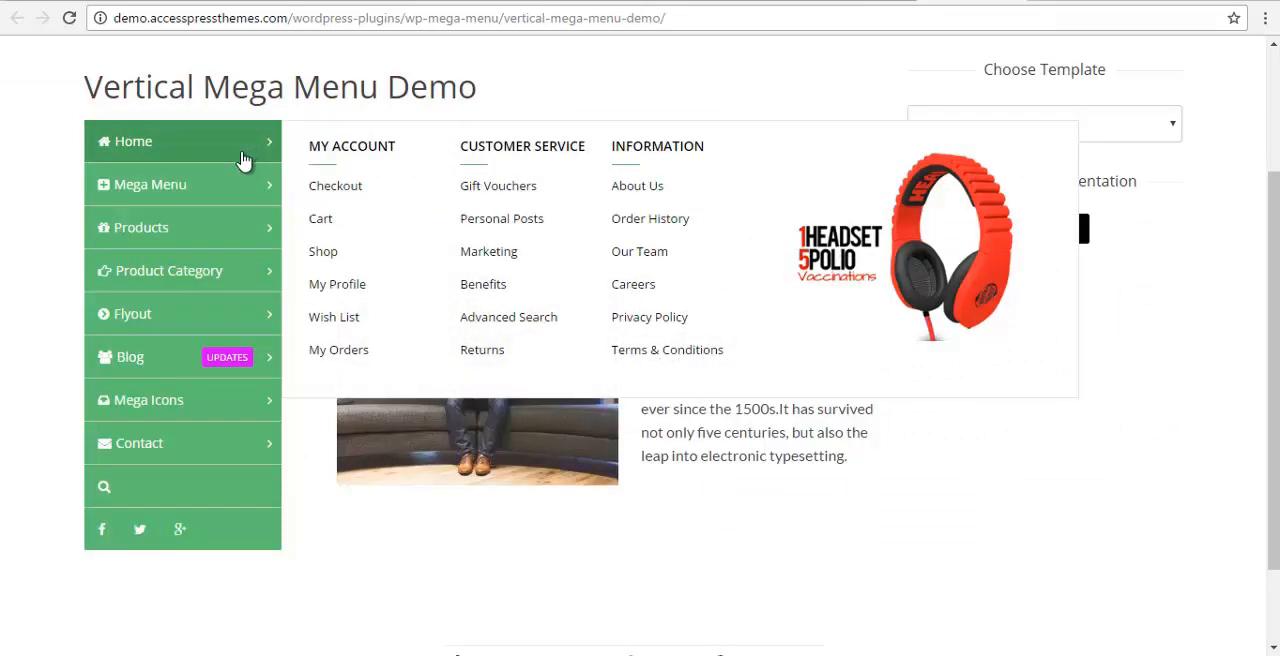
mouse_move(240, 163)
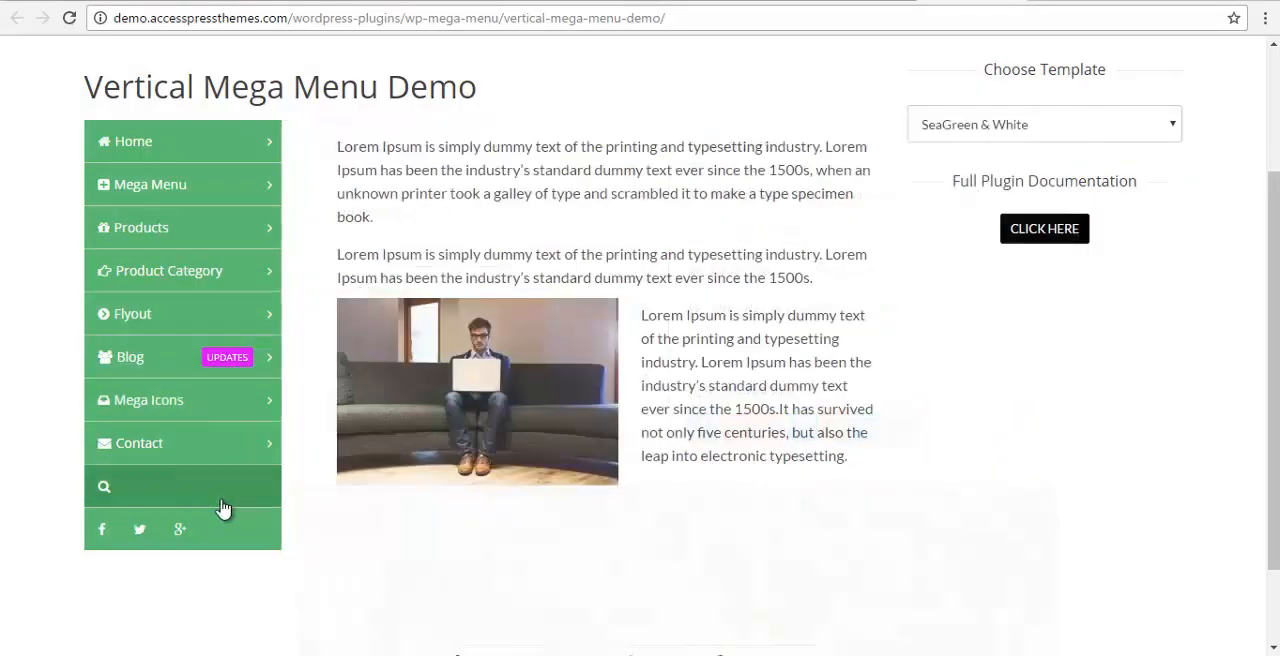
mouse_move(139, 529)
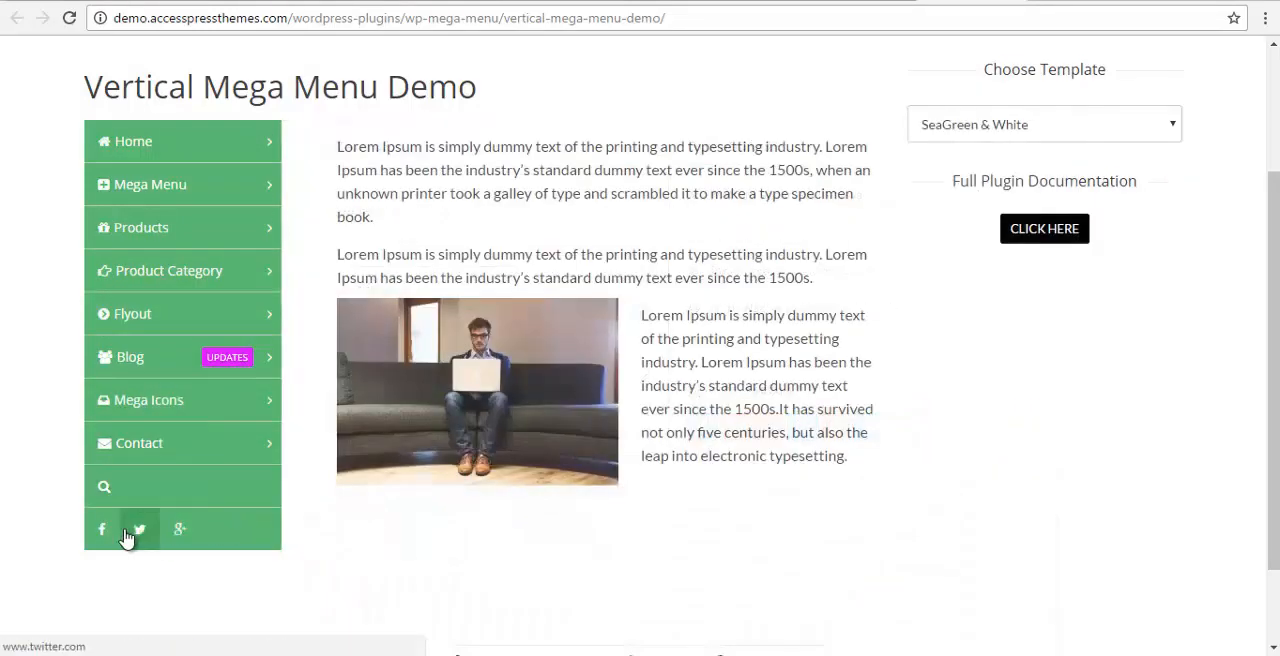